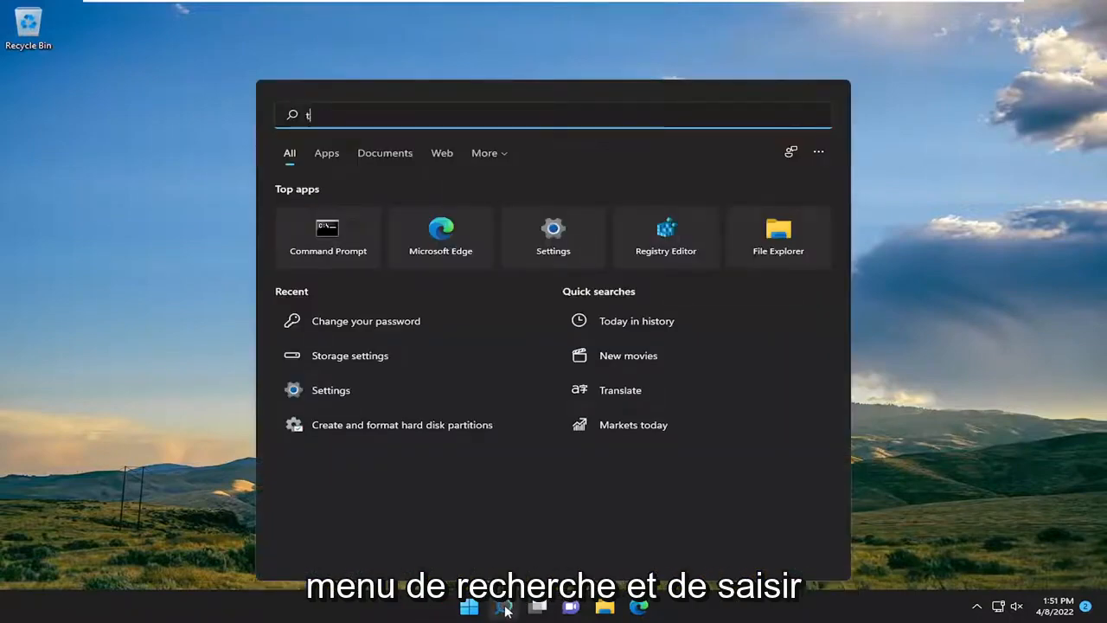
# - Search Windows for 'troubleshoot settings' to reach the Troubleshoot page
pyautogui.write('troubleshoot settings')
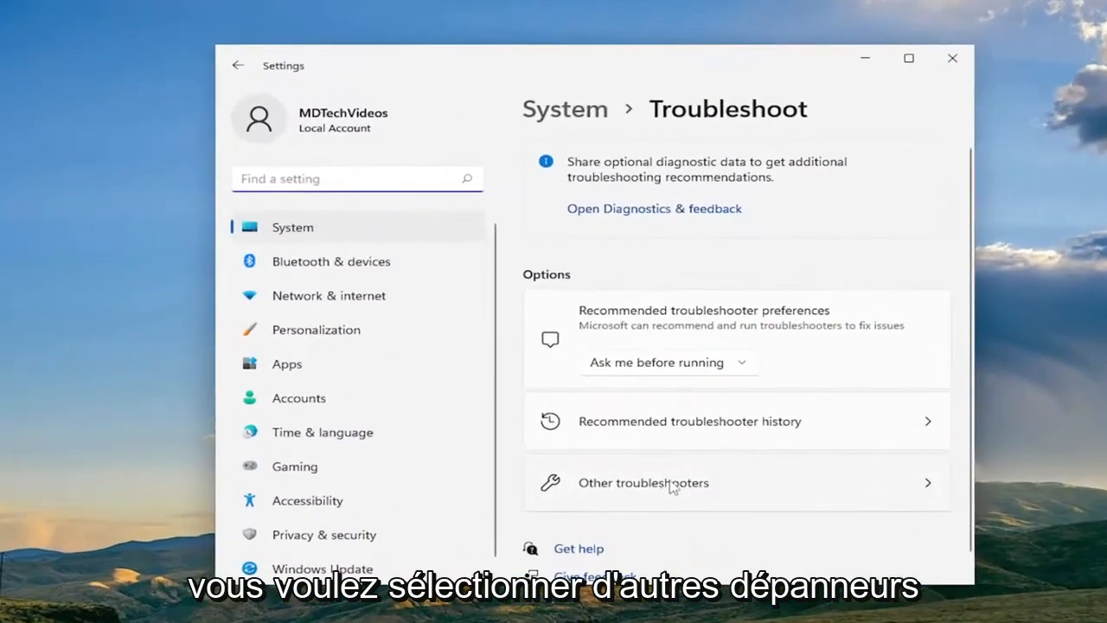
# - Run the Windows Update troubleshooter from Other troubleshooters and close its results
pyautogui.click(643, 483)
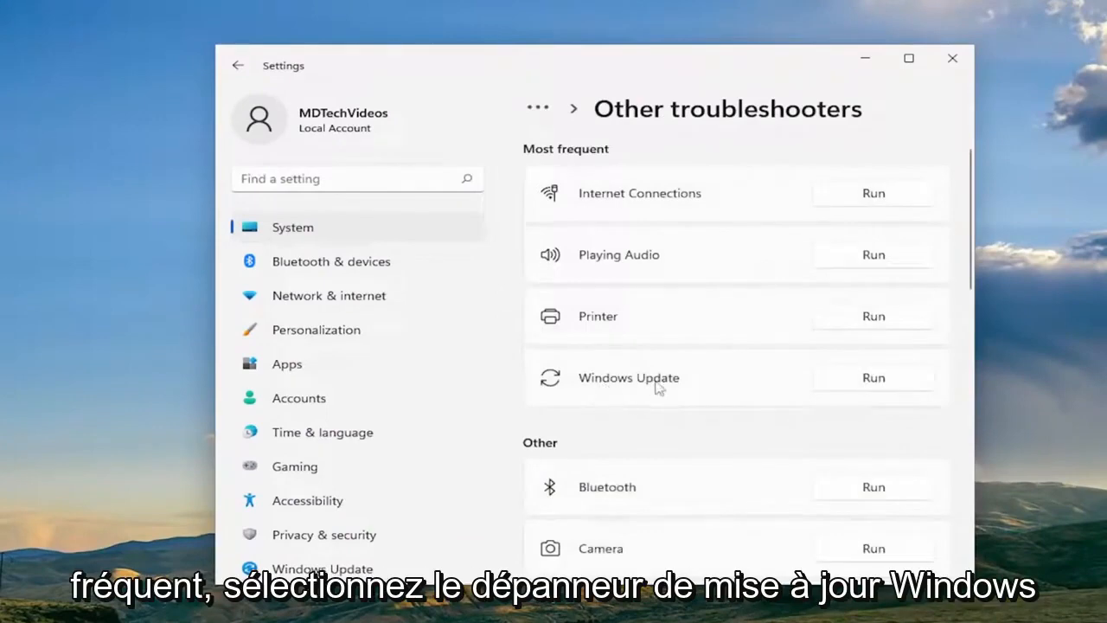
pyautogui.click(872, 377)
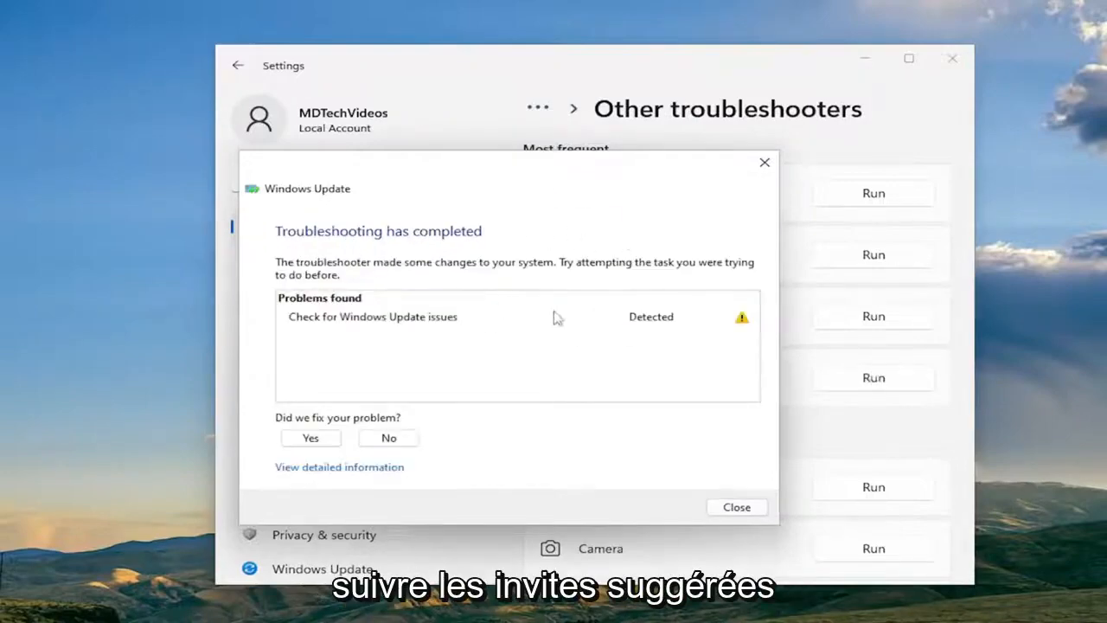
pyautogui.moveTo(717, 495)
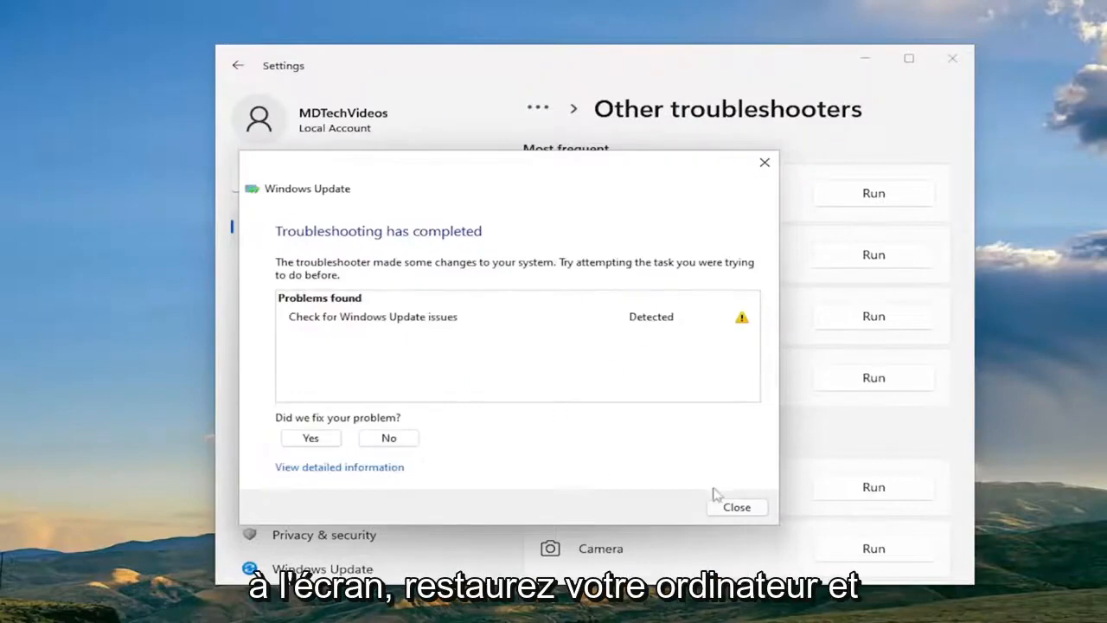
pyautogui.click(736, 507)
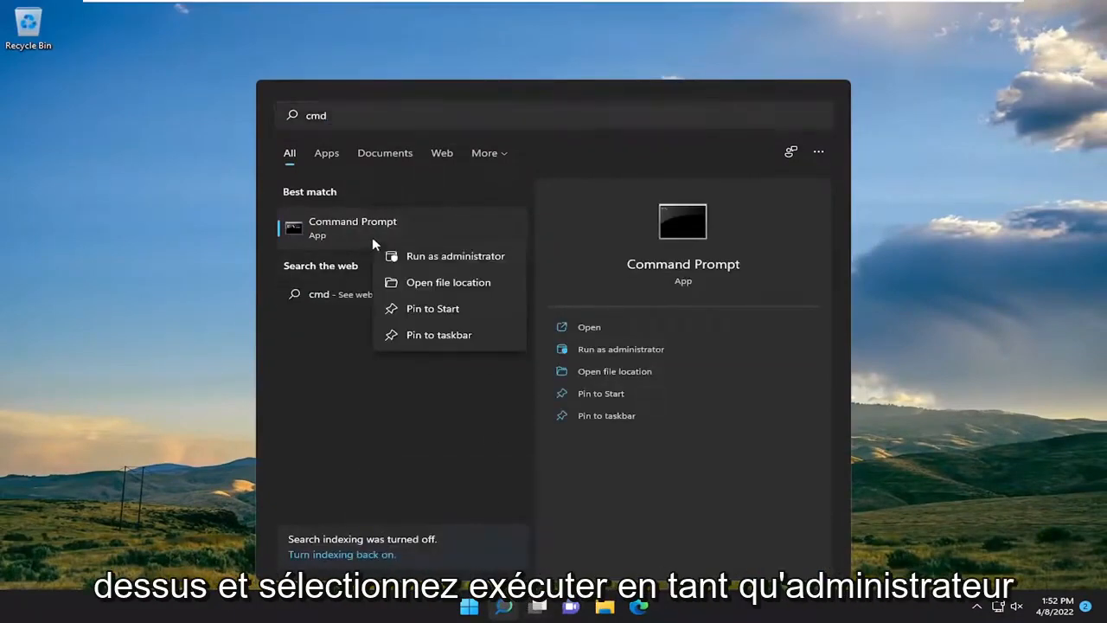
# - Run Command Prompt as administrator and approve the User Account Control prompt
pyautogui.click(455, 255)
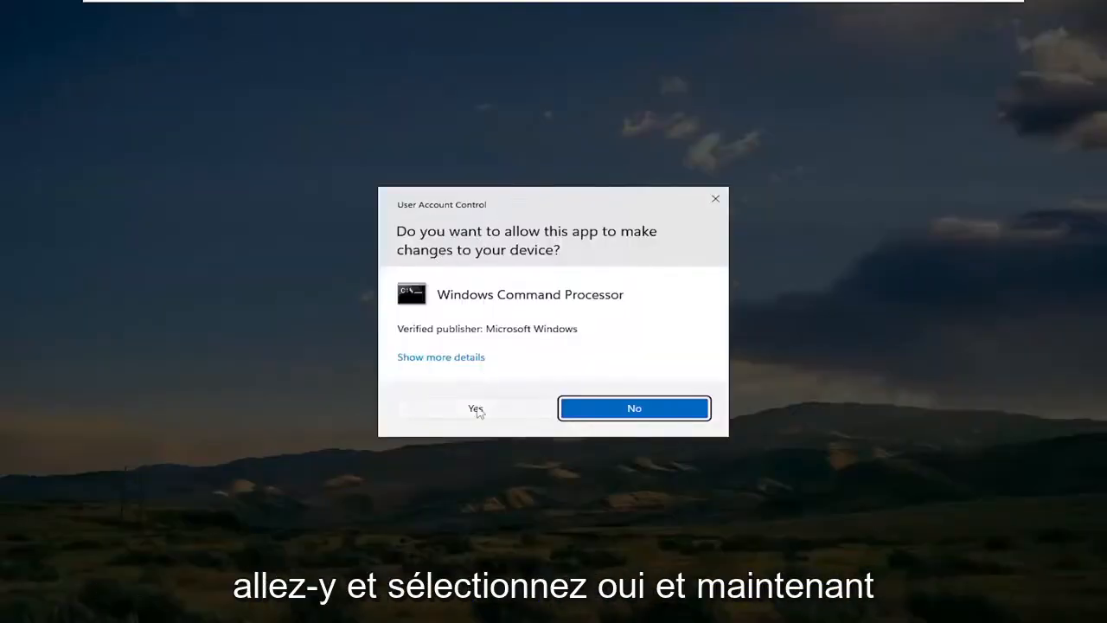
pyautogui.click(475, 409)
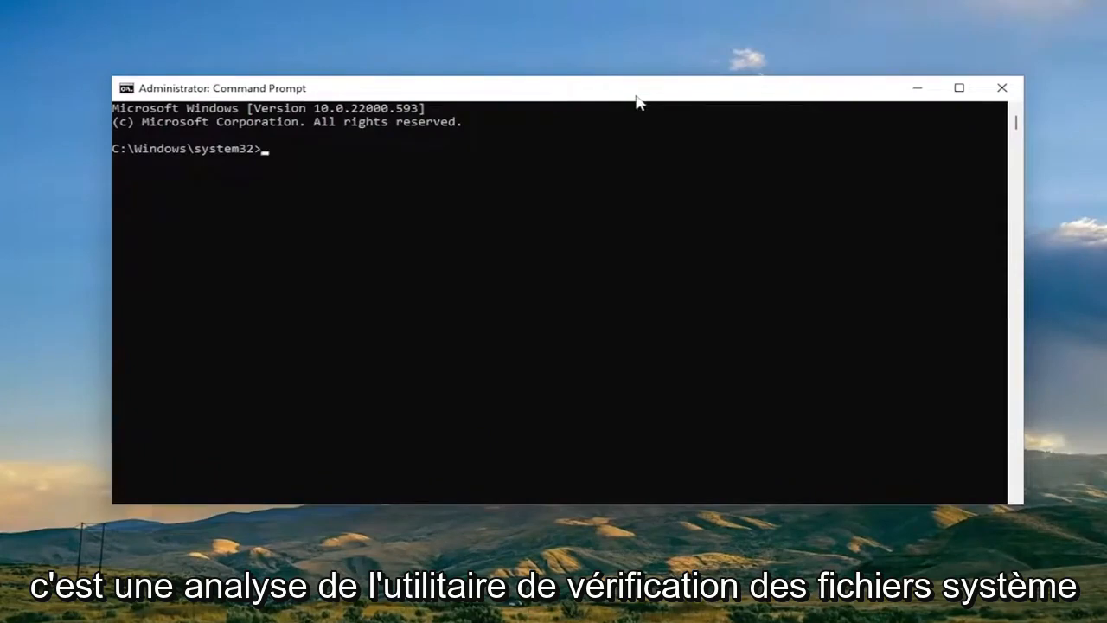
pyautogui.moveTo(566, 95)
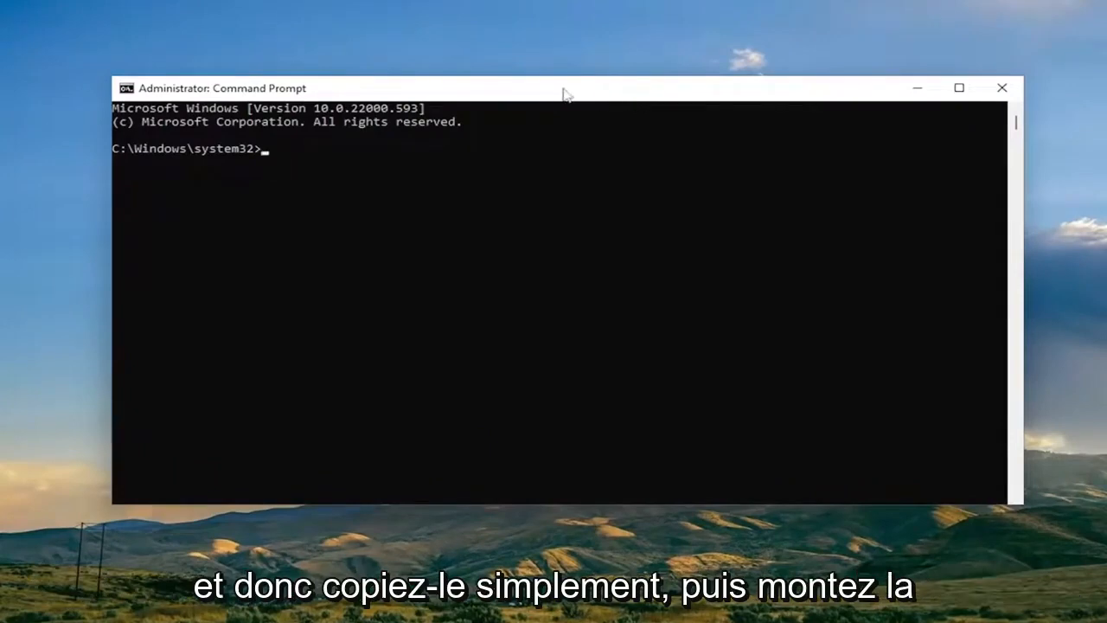
pyautogui.moveTo(533, 92)
pyautogui.write('sfc /scannow')
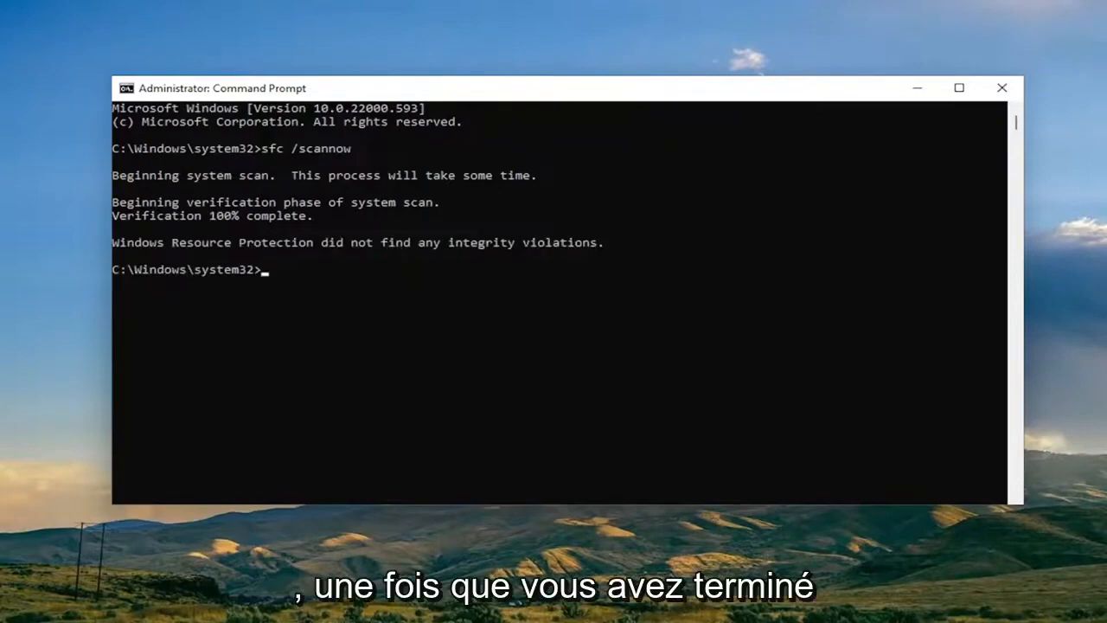
pyautogui.moveTo(612, 89)
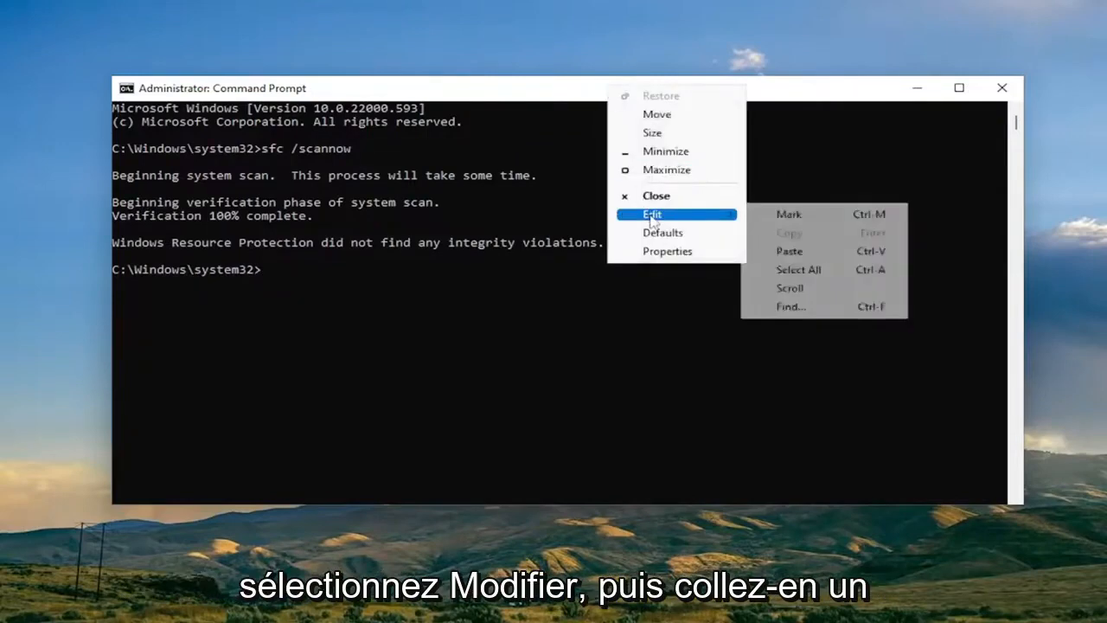
# - Paste and run DISM /Online /Cleanup-Image /RestoreHealth until it completes
pyautogui.click(787, 250)
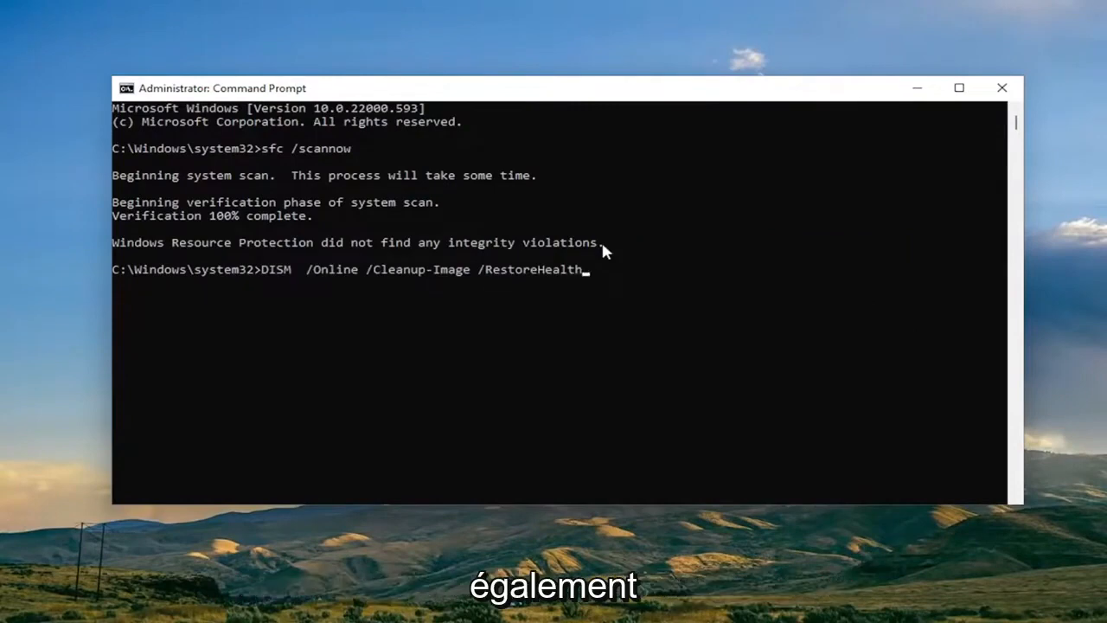
pyautogui.press('Return')
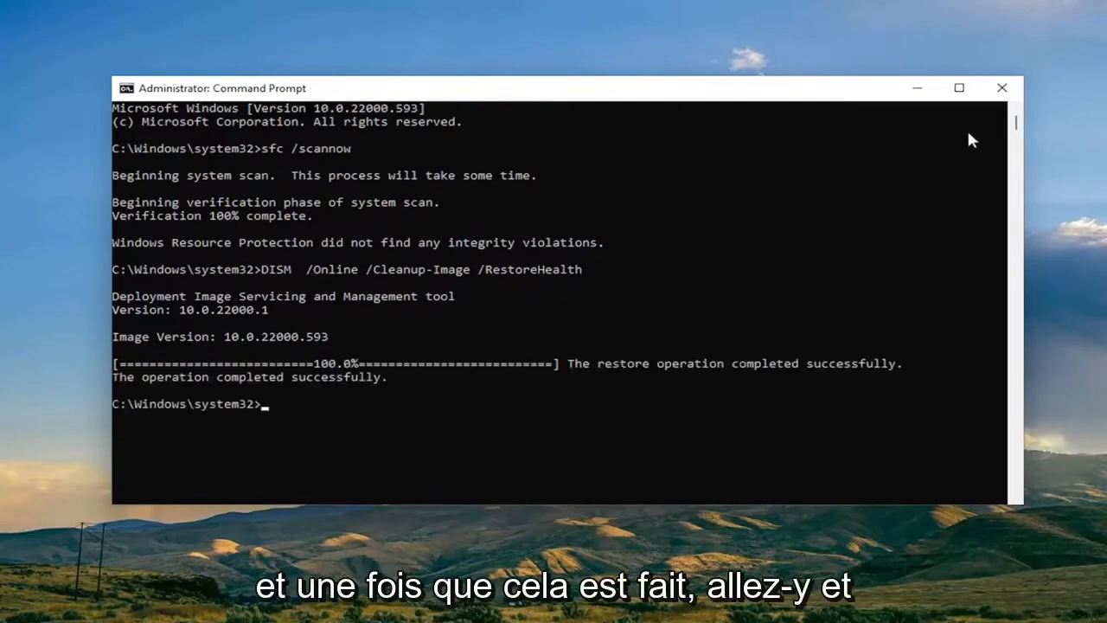
# - Restart the PC from the Start button's power options
pyautogui.rightClick(469, 605)
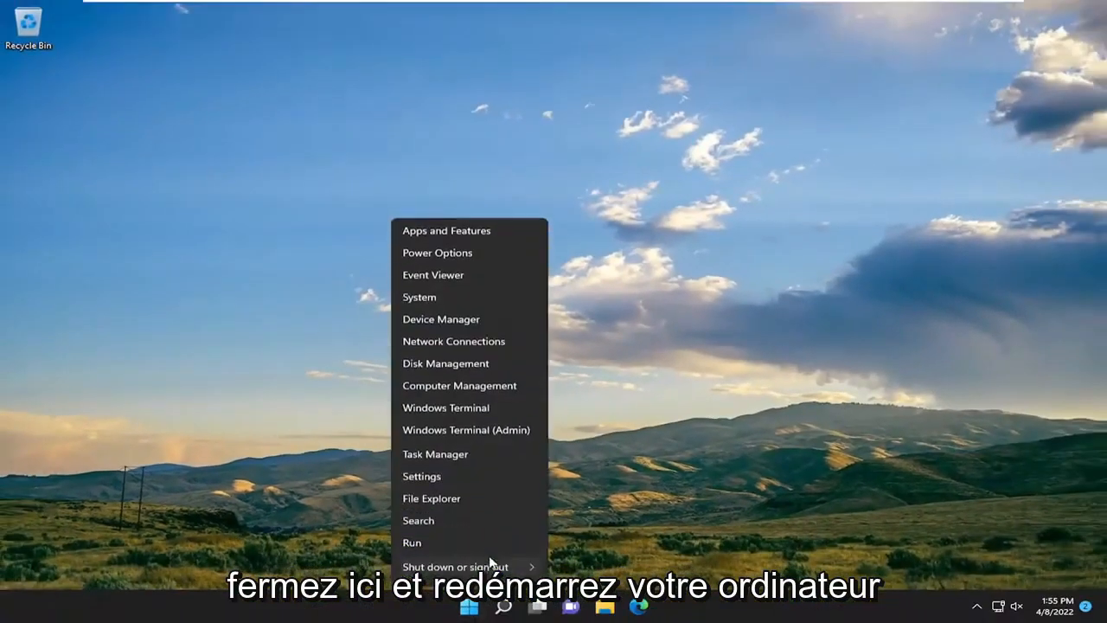
pyautogui.click(453, 566)
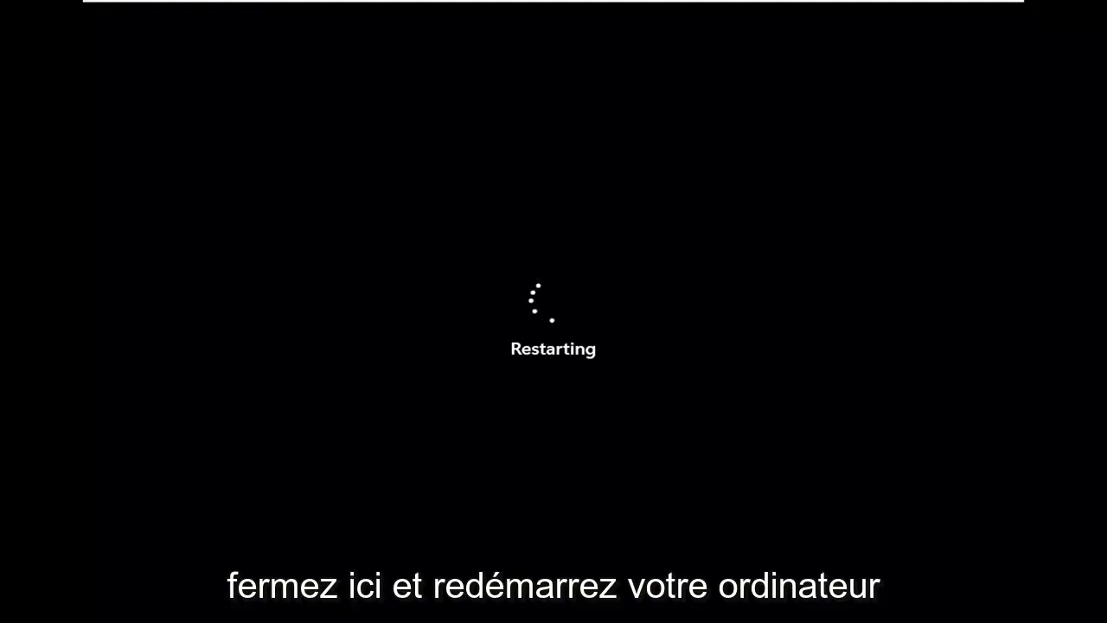